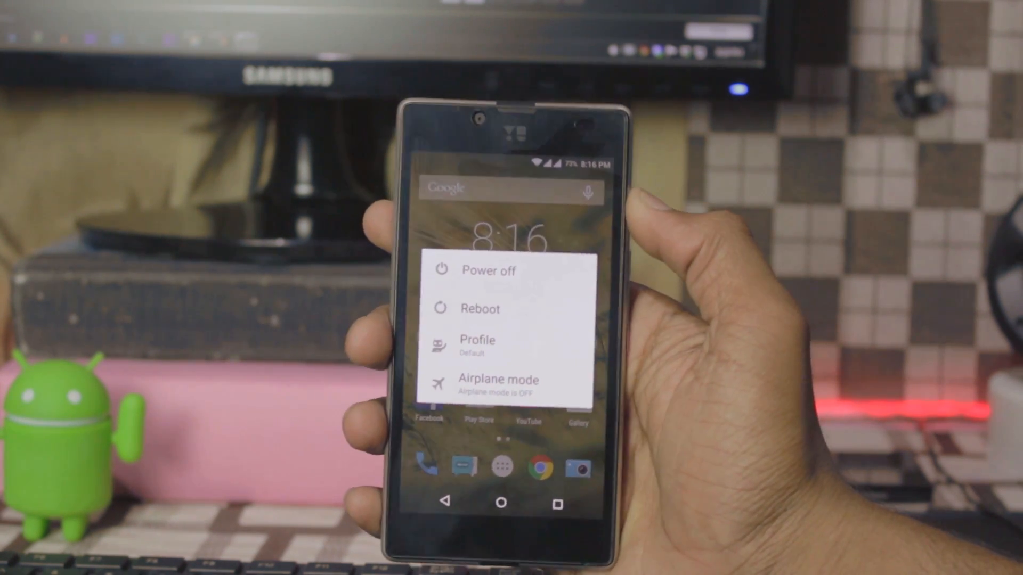
# Choose an option from the phone's Power off / Reboot menu
pyautogui.click(481, 308)
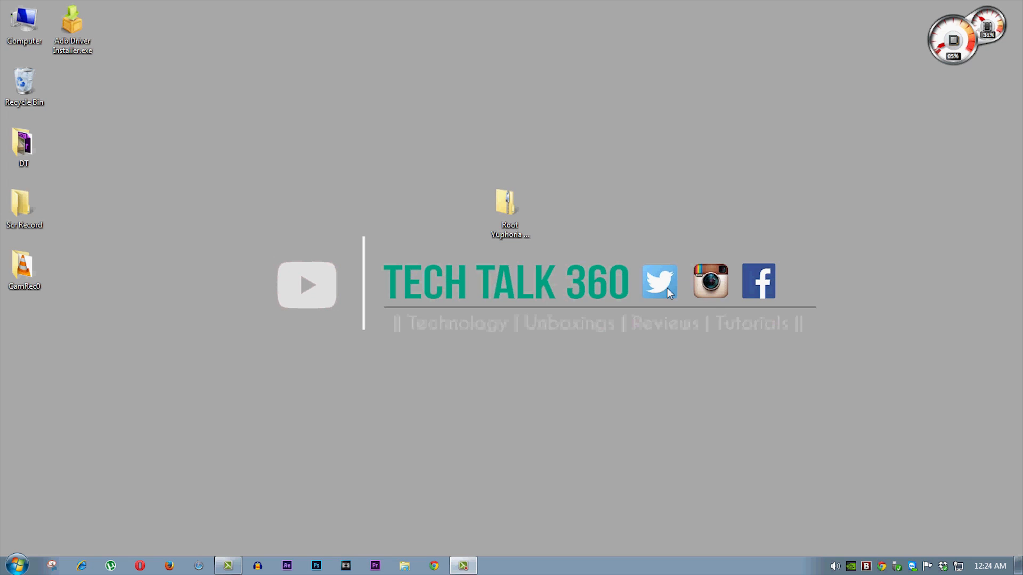
pyautogui.moveTo(434, 558)
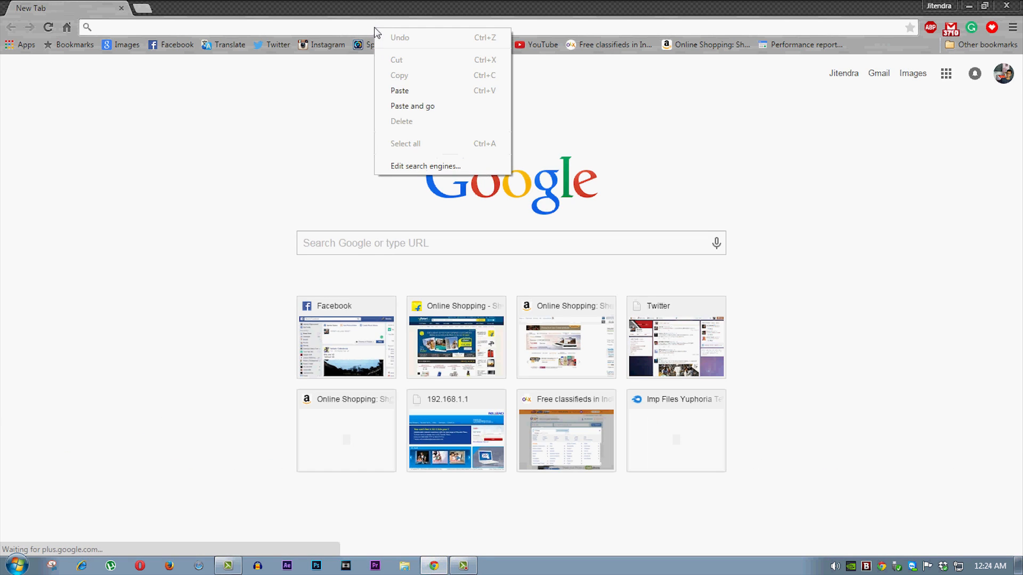
# Open the MediaFire link for the 23.51 MB Root Yuphoria by Tech Talk 360 zip
pyautogui.click(413, 105)
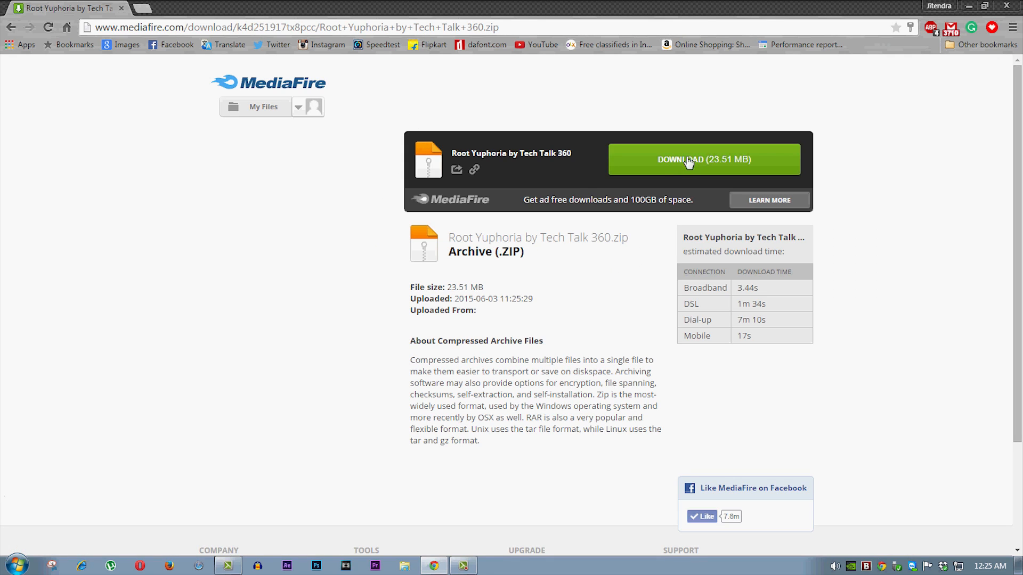
pyautogui.moveTo(884, 268)
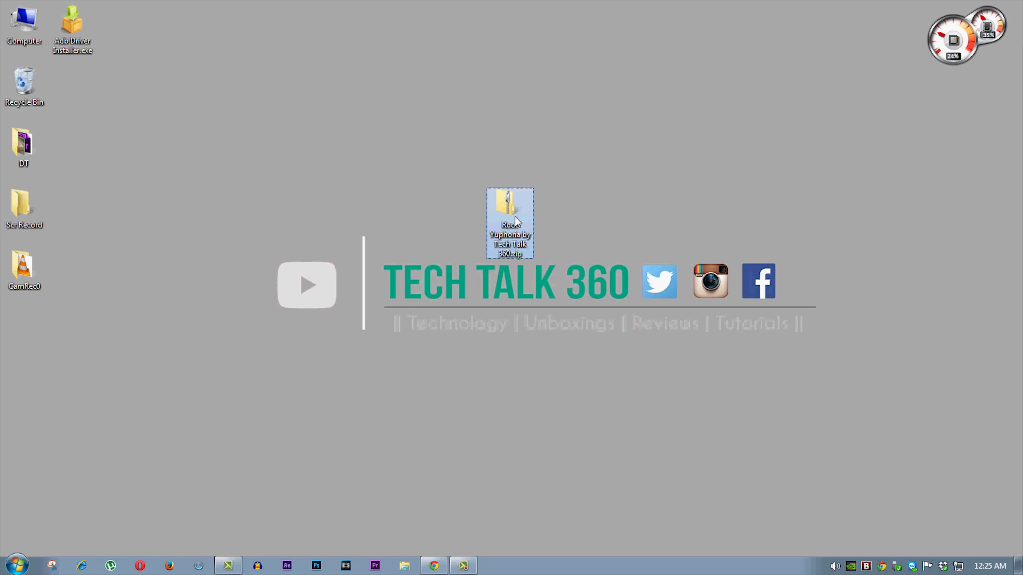
pyautogui.moveTo(512, 225)
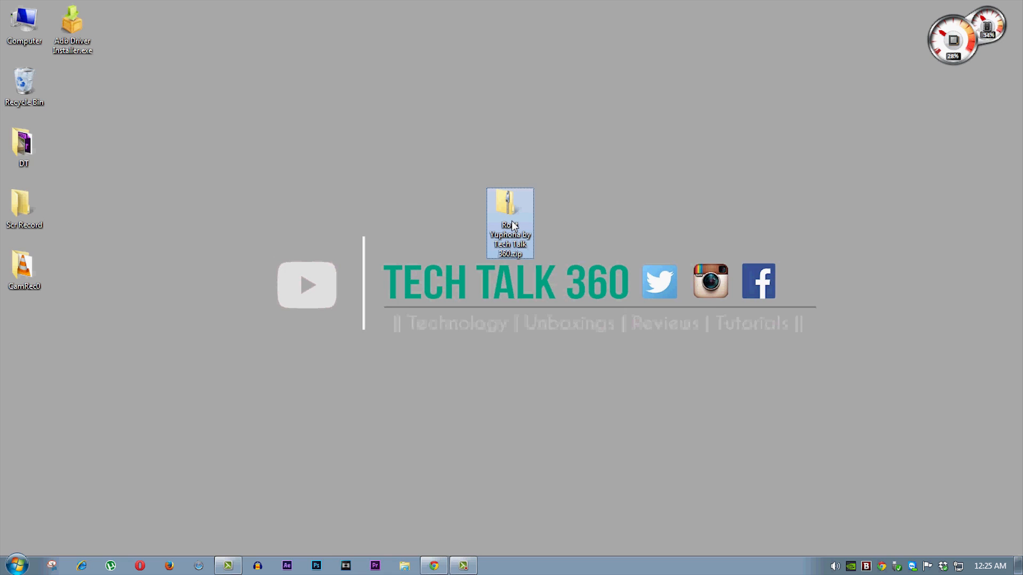
# Extract All the Root Yuphoria zip into its suggested folder on the desktop
pyautogui.rightClick(509, 223)
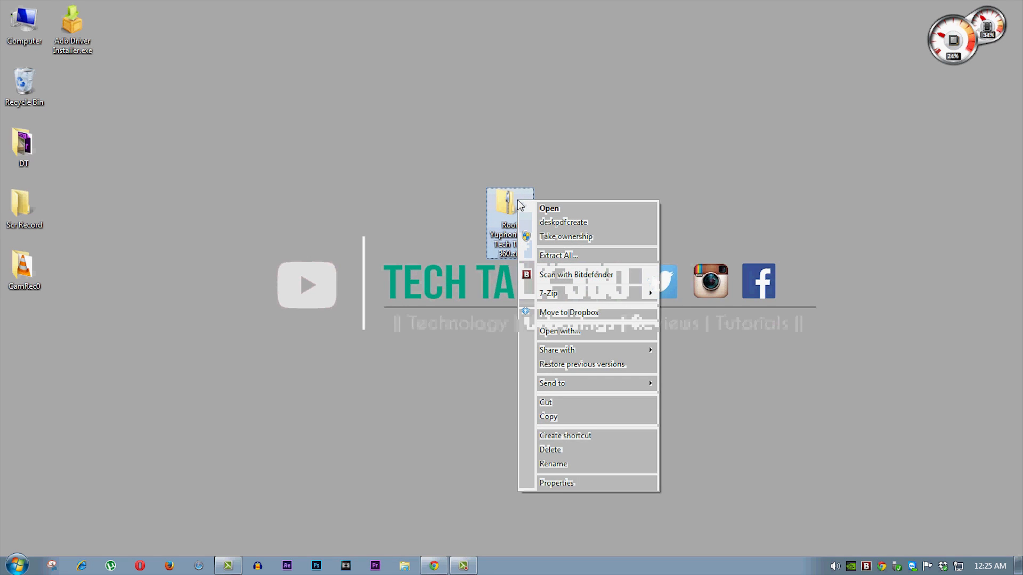
pyautogui.click(559, 255)
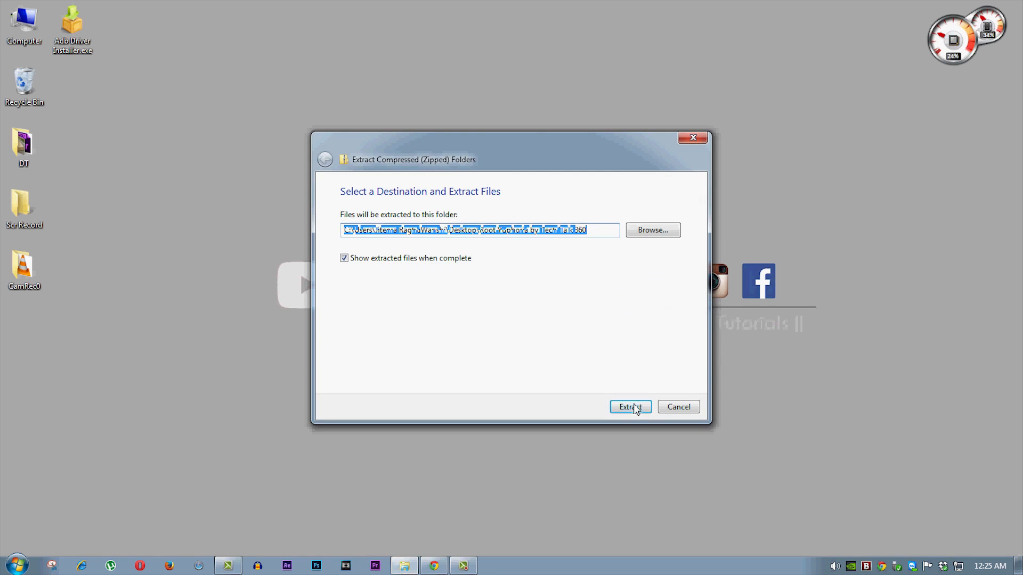
pyautogui.click(629, 406)
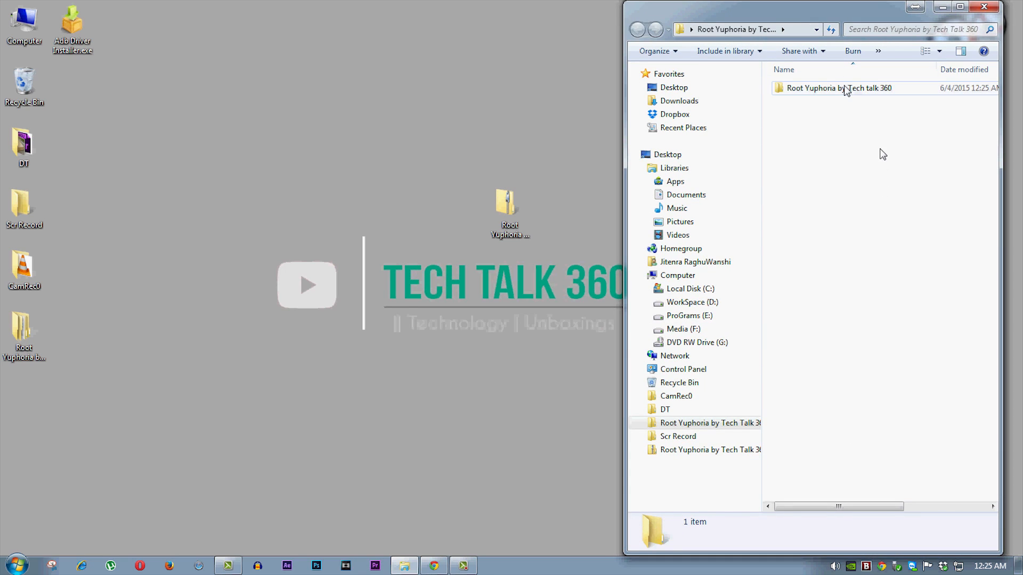
# Extract the Minimal ADB and Fastboot zip to the desktop, then open ADB & FastBoot Drivers
pyautogui.doubleClick(837, 88)
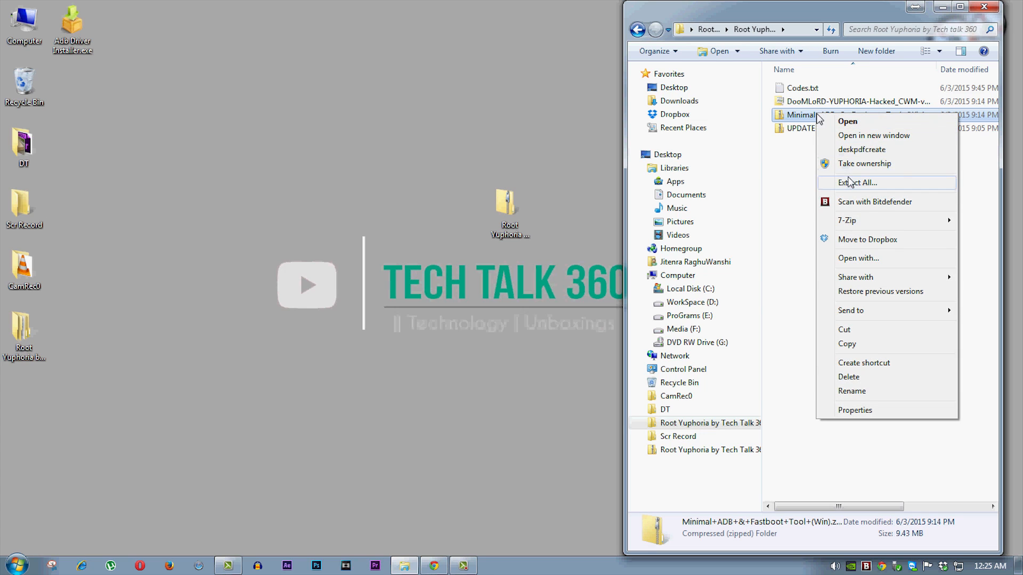
pyautogui.click(860, 183)
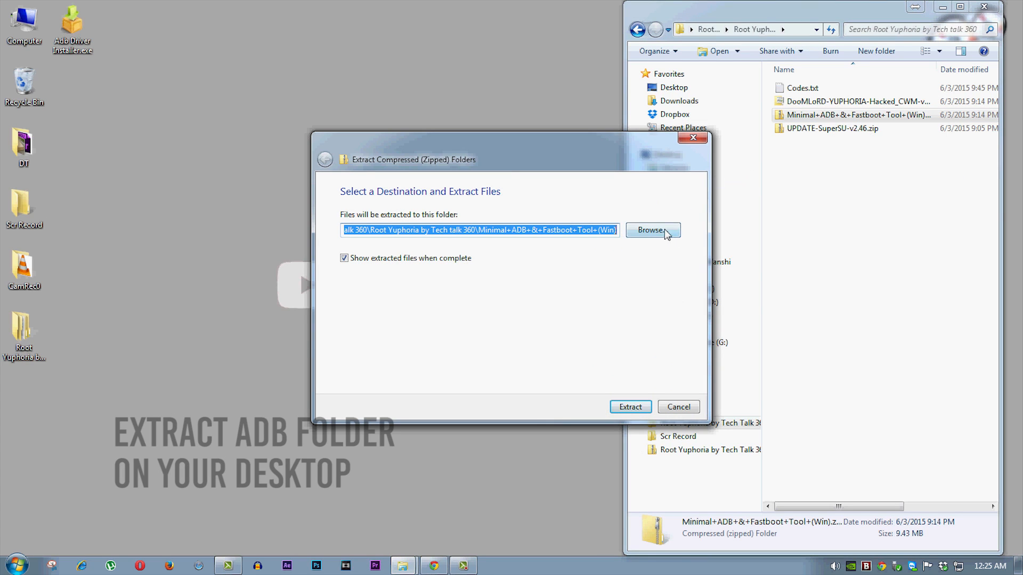
pyautogui.click(651, 229)
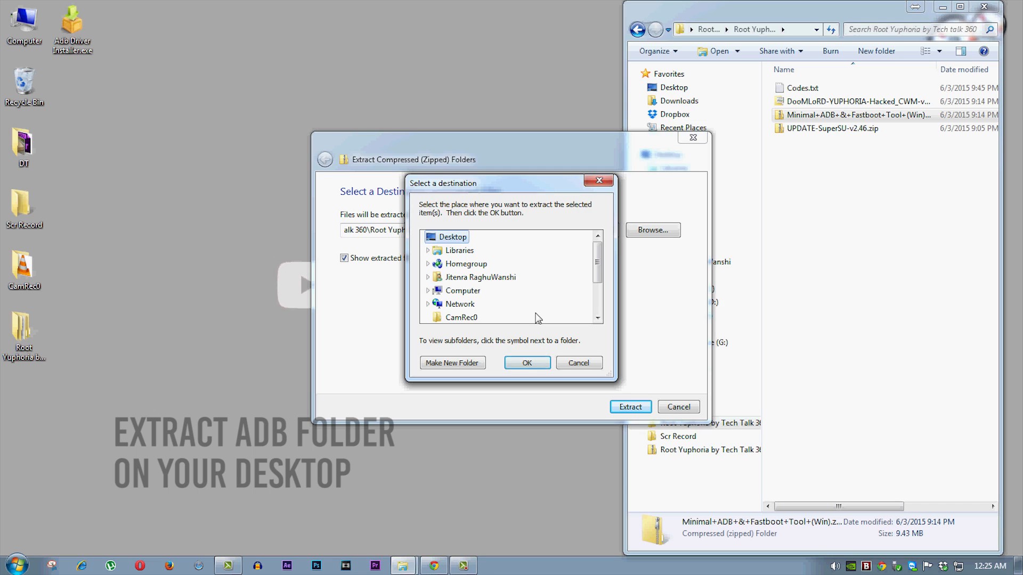
pyautogui.click(527, 363)
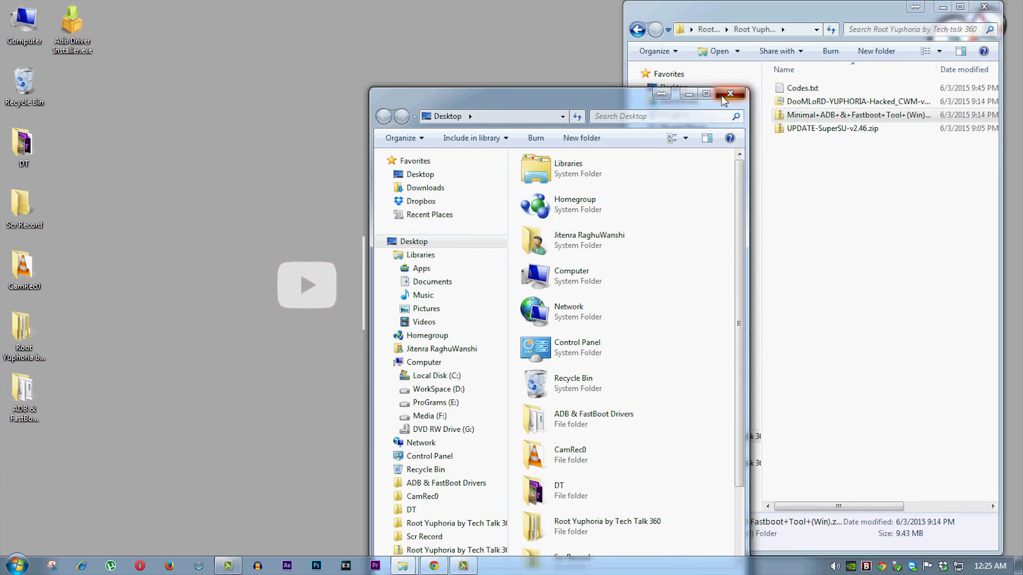
pyautogui.click(730, 94)
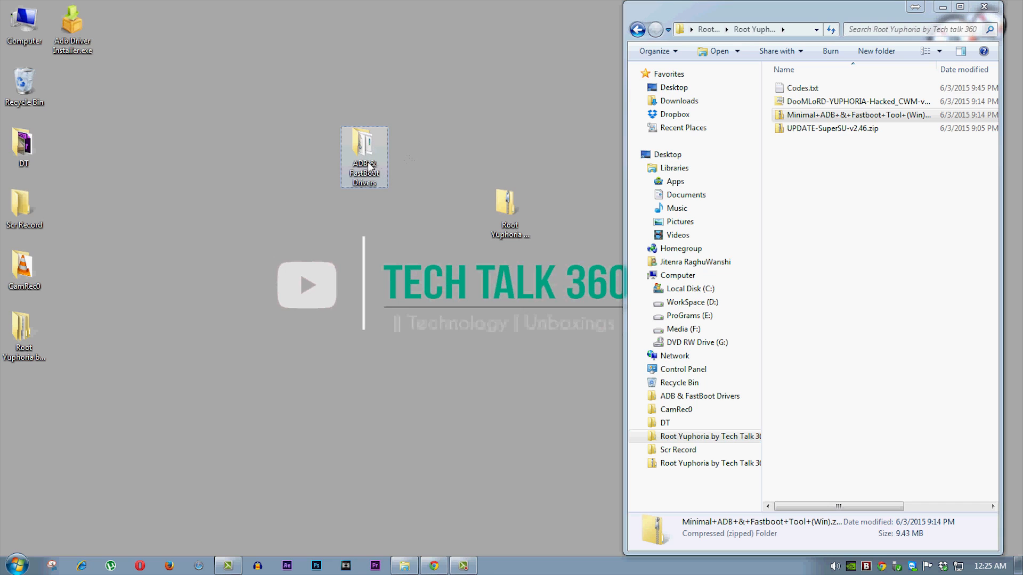
pyautogui.doubleClick(364, 155)
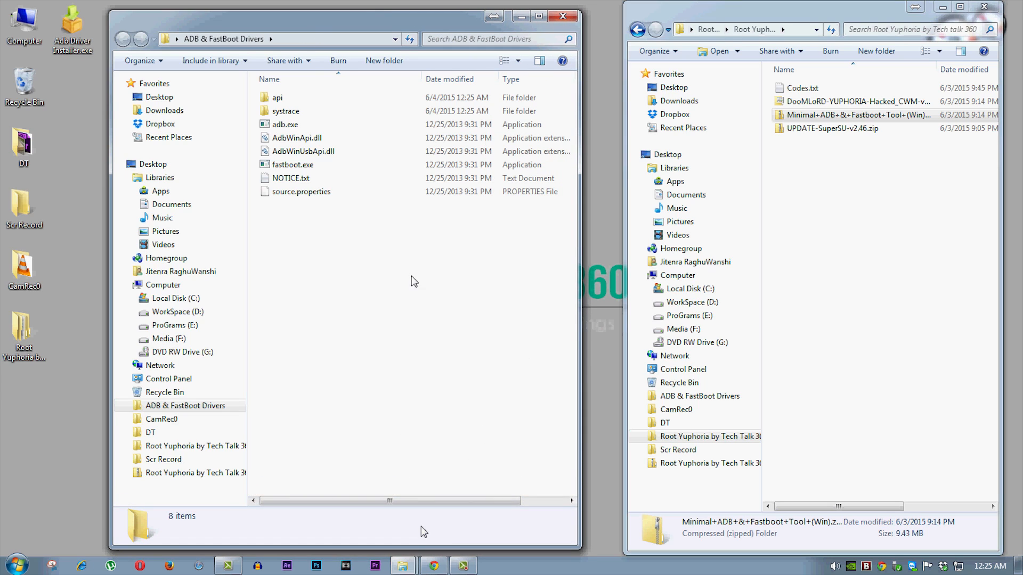
# Paste the DooMLoRD CWM image into ADB & FastBoot Drivers and open Codes.txt
pyautogui.click(856, 101)
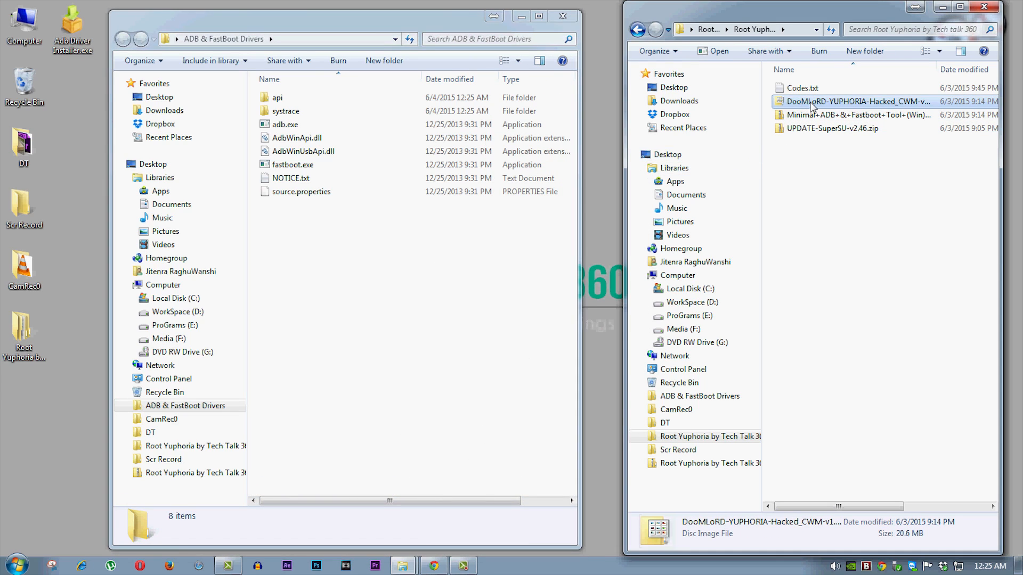
pyautogui.rightClick(859, 101)
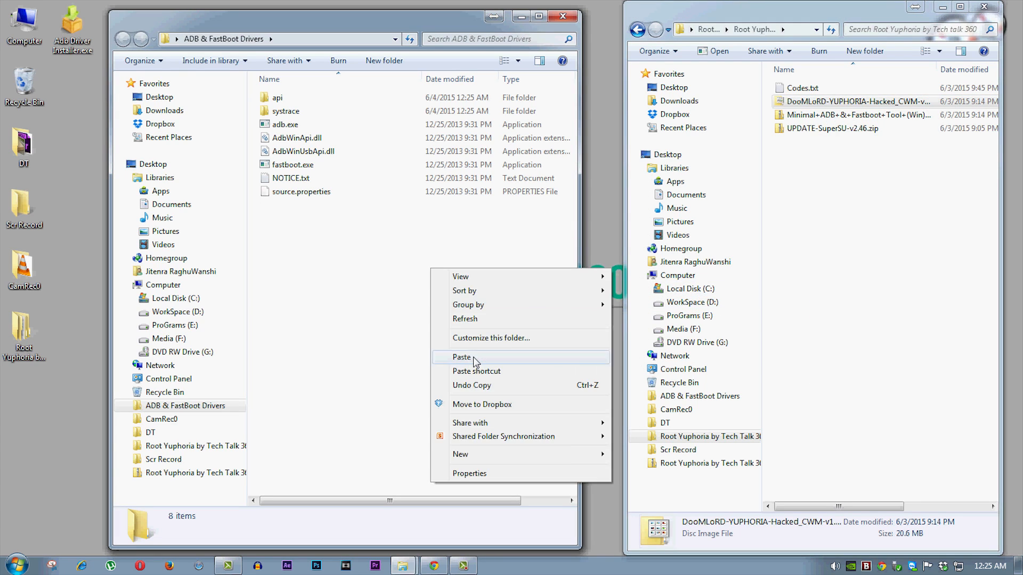
pyautogui.click(461, 356)
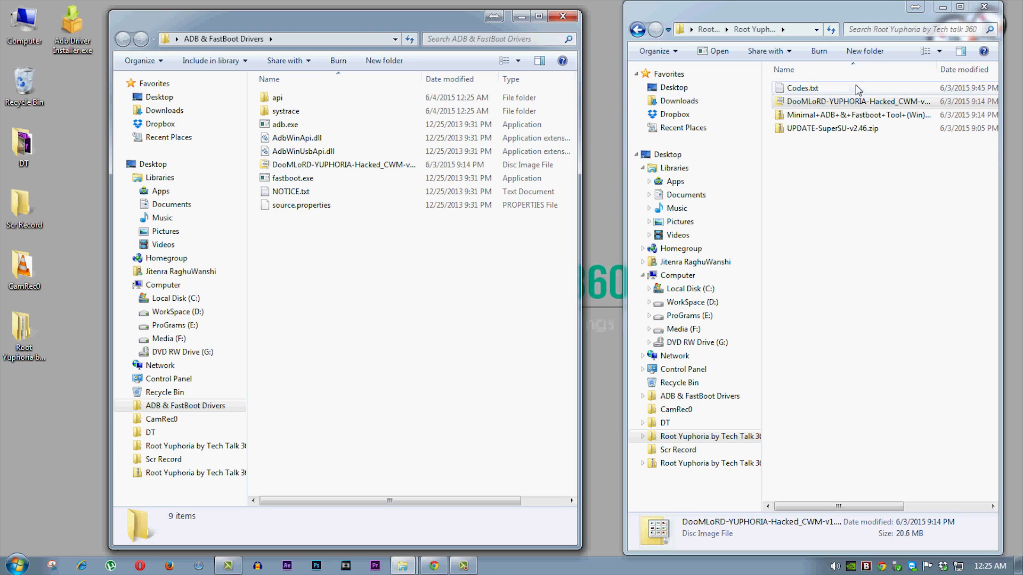
pyautogui.doubleClick(801, 88)
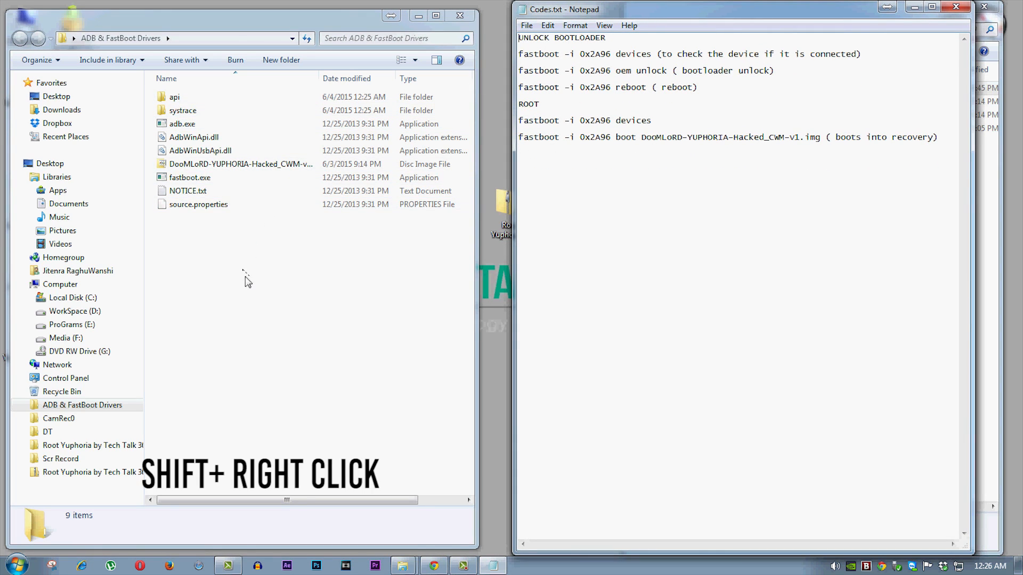
# Open a command window in the ADB & FastBoot Drivers folder
pyautogui.rightClick(247, 282)
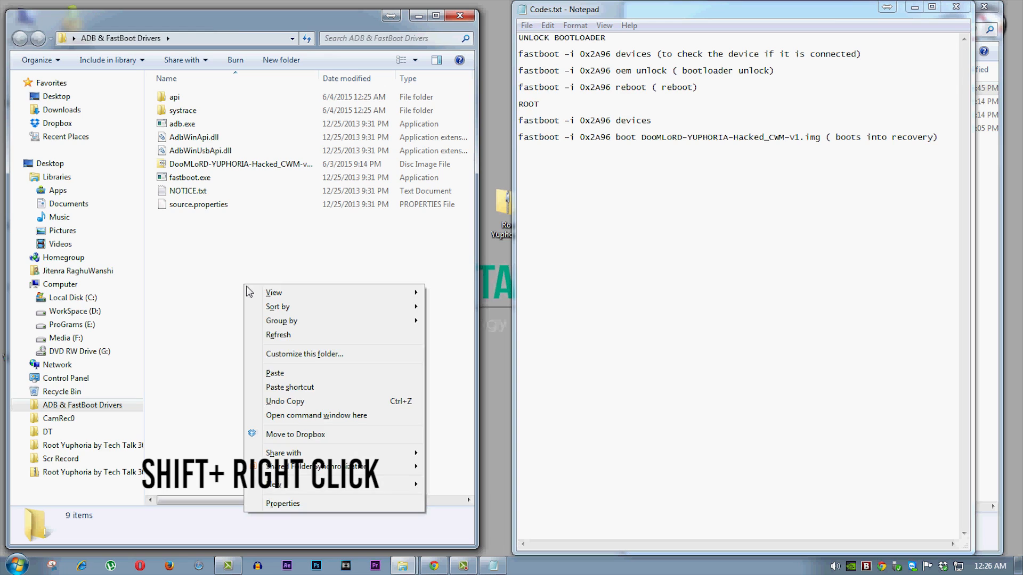
pyautogui.click(316, 415)
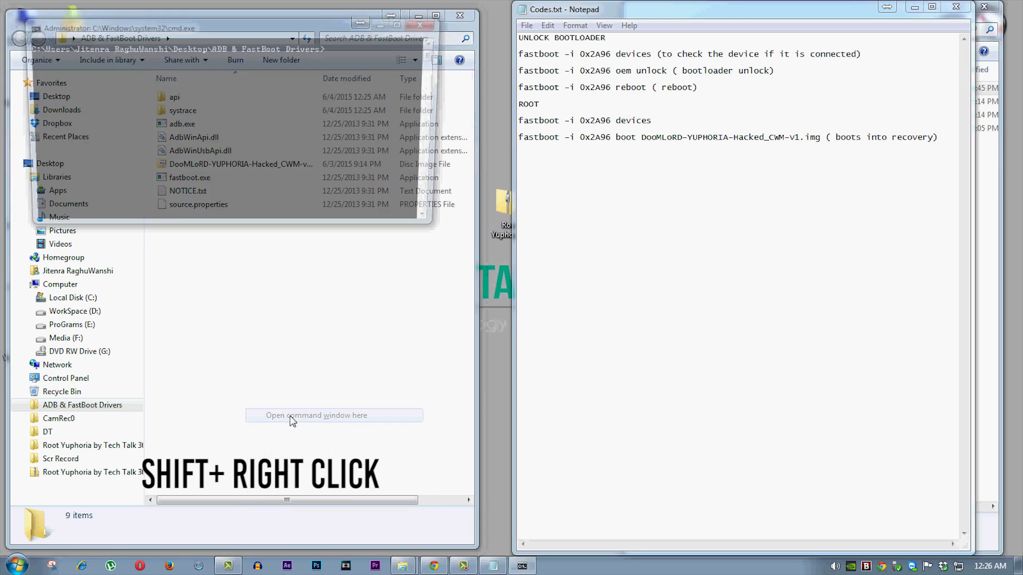
pyautogui.click(317, 416)
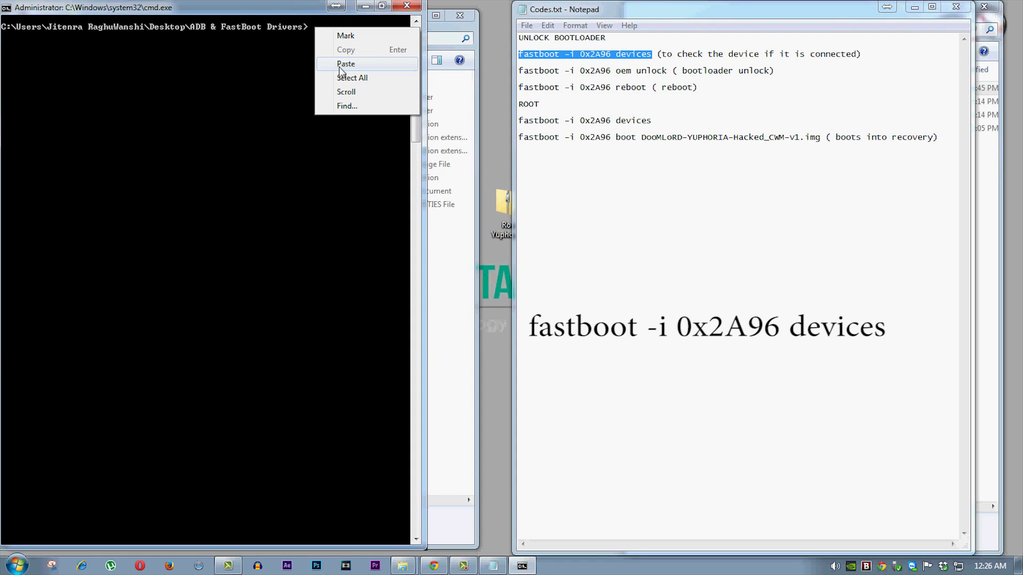
# Run the fastboot devices check, then copy the oem unlock command from Codes.txt
pyautogui.click(346, 64)
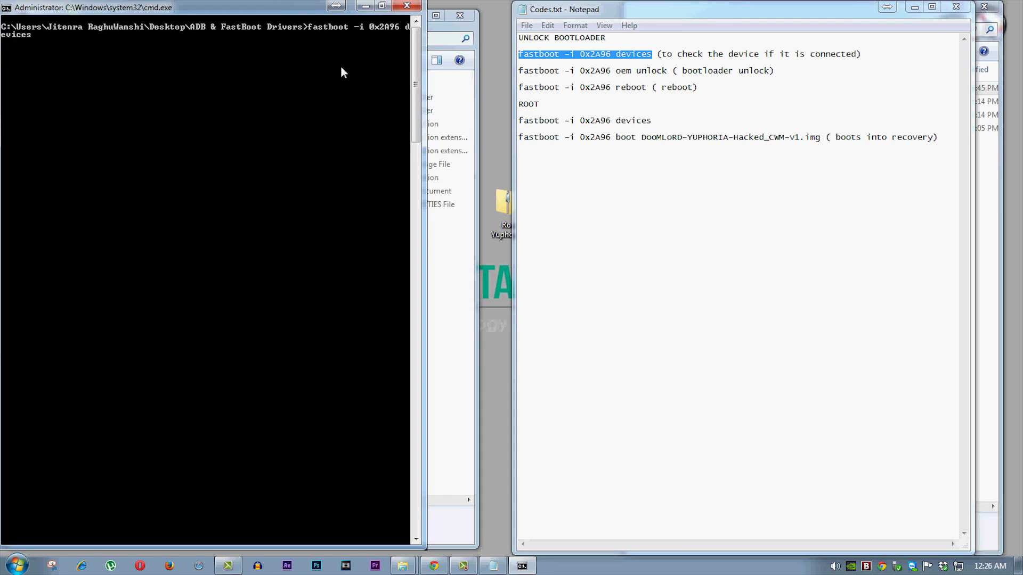
pyautogui.press('Return')
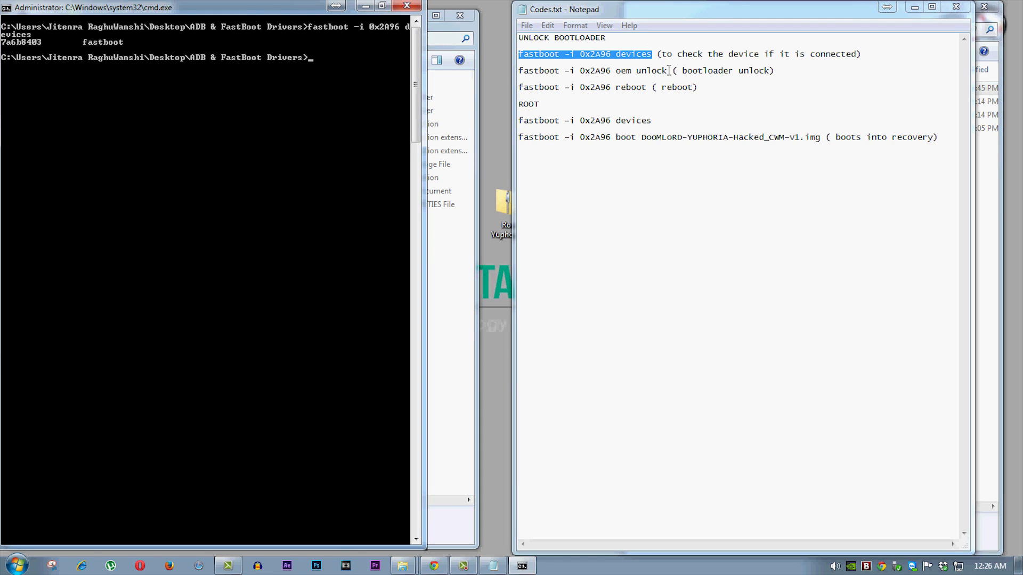
pyautogui.doubleClick(592, 71)
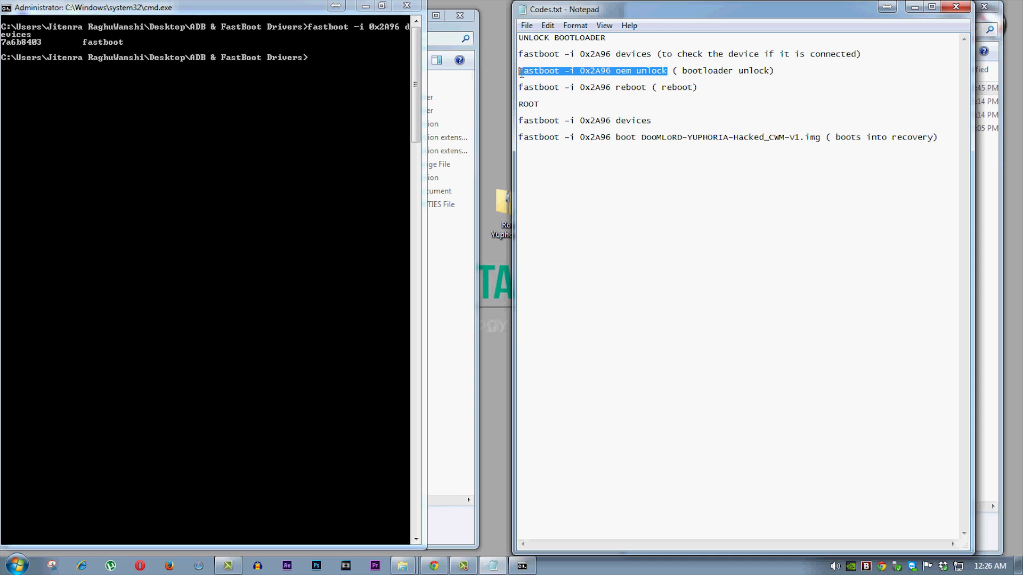
pyautogui.rightClick(594, 71)
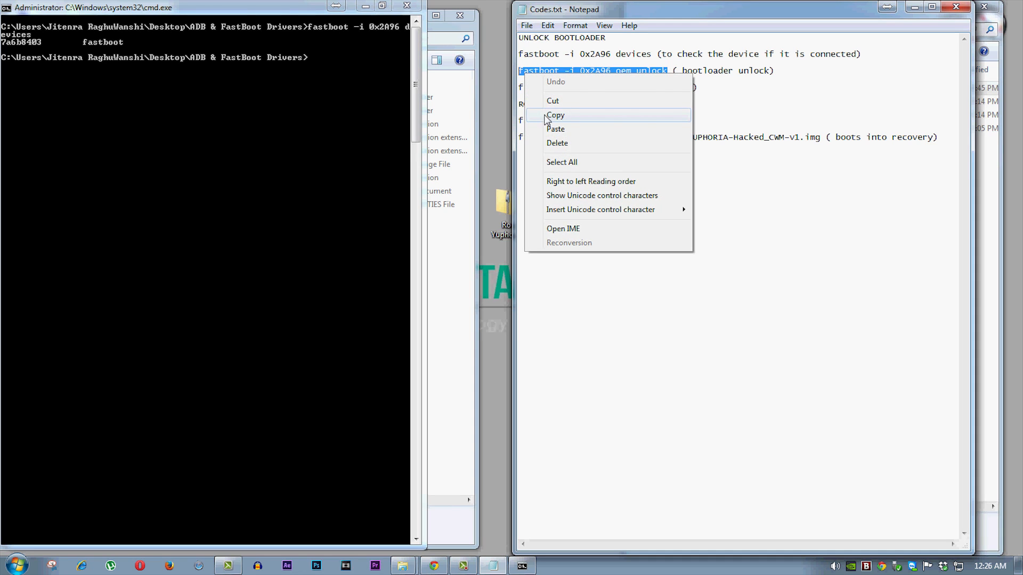
pyautogui.click(555, 115)
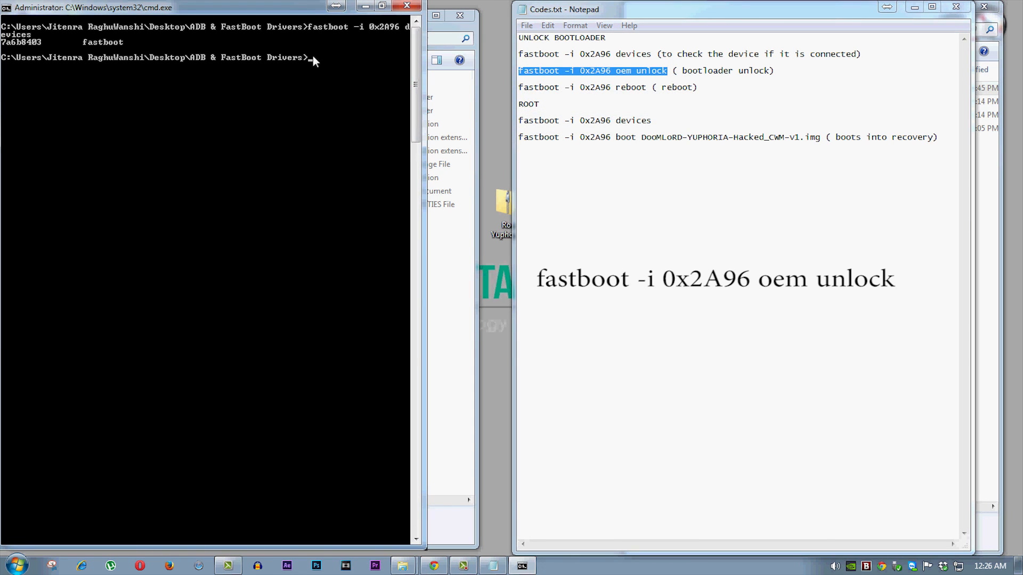
# Run 'fastboot -i 0x2A96 oem unlock', then paste the reboot command
pyautogui.write('fastboot -i 0x2A96 oem unlock')
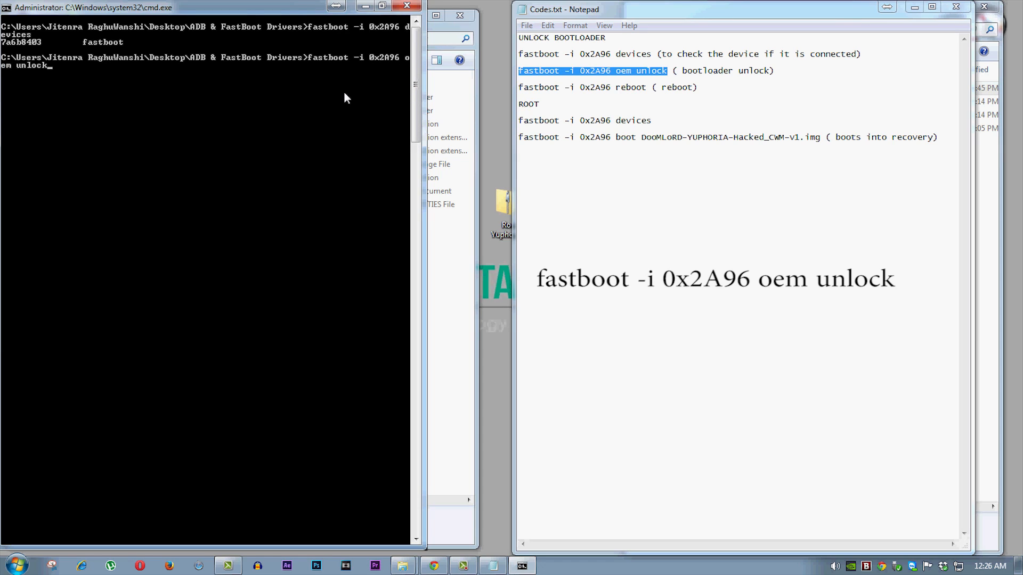
pyautogui.press('Return')
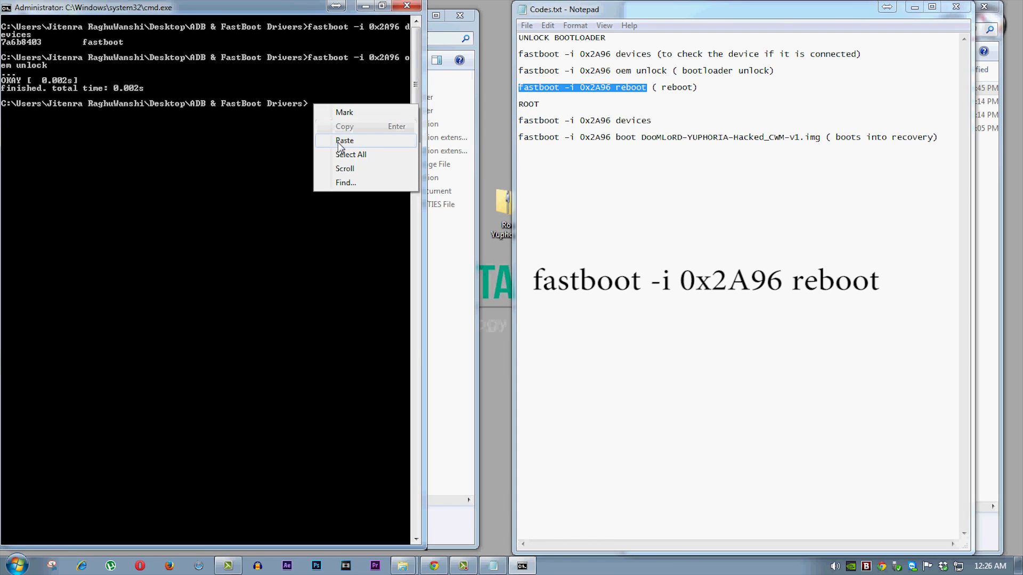
pyautogui.click(345, 140)
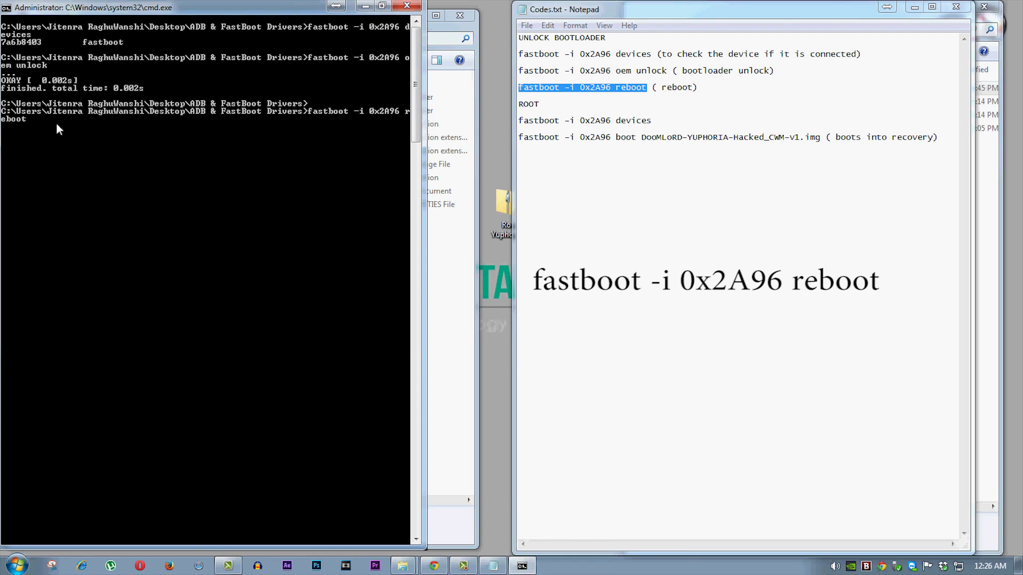